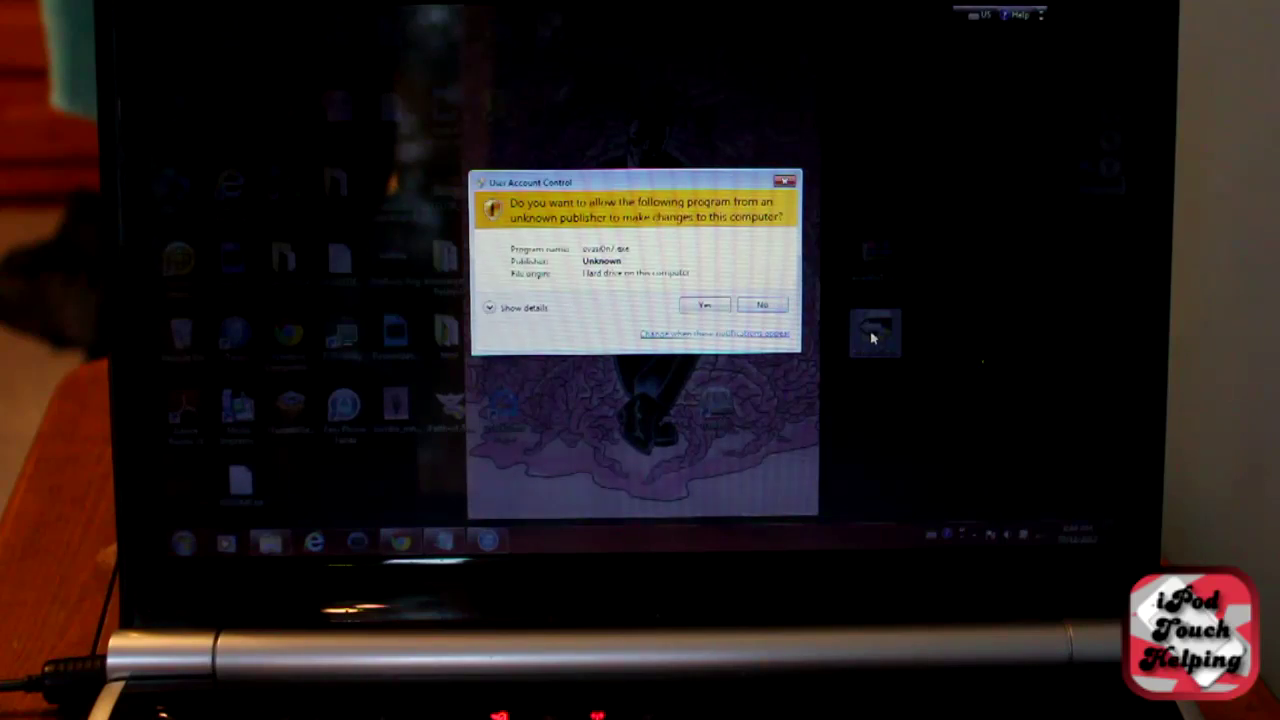
# - Approve the User Account Control prompt so evasi0n7.exe is allowed to run
pyautogui.click(704, 304)
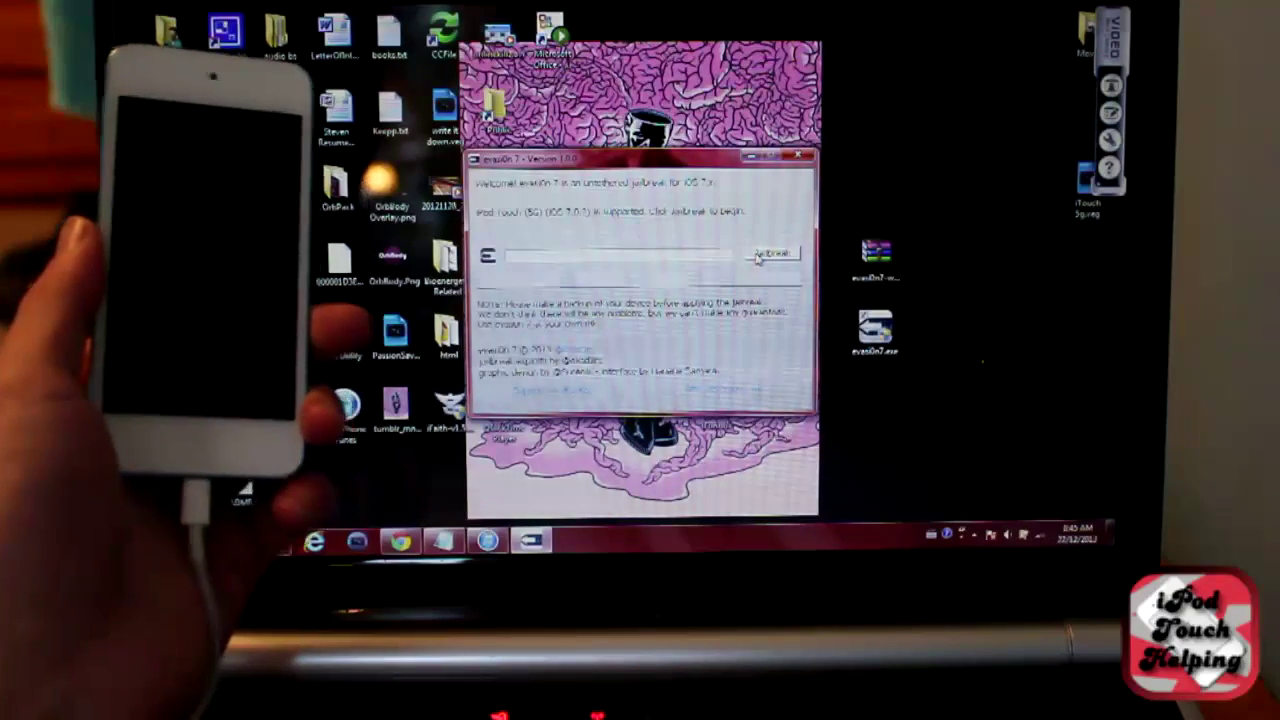
# - Start the jailbreak on the connected iPod touch, which begins retrieving the remote package
pyautogui.click(772, 252)
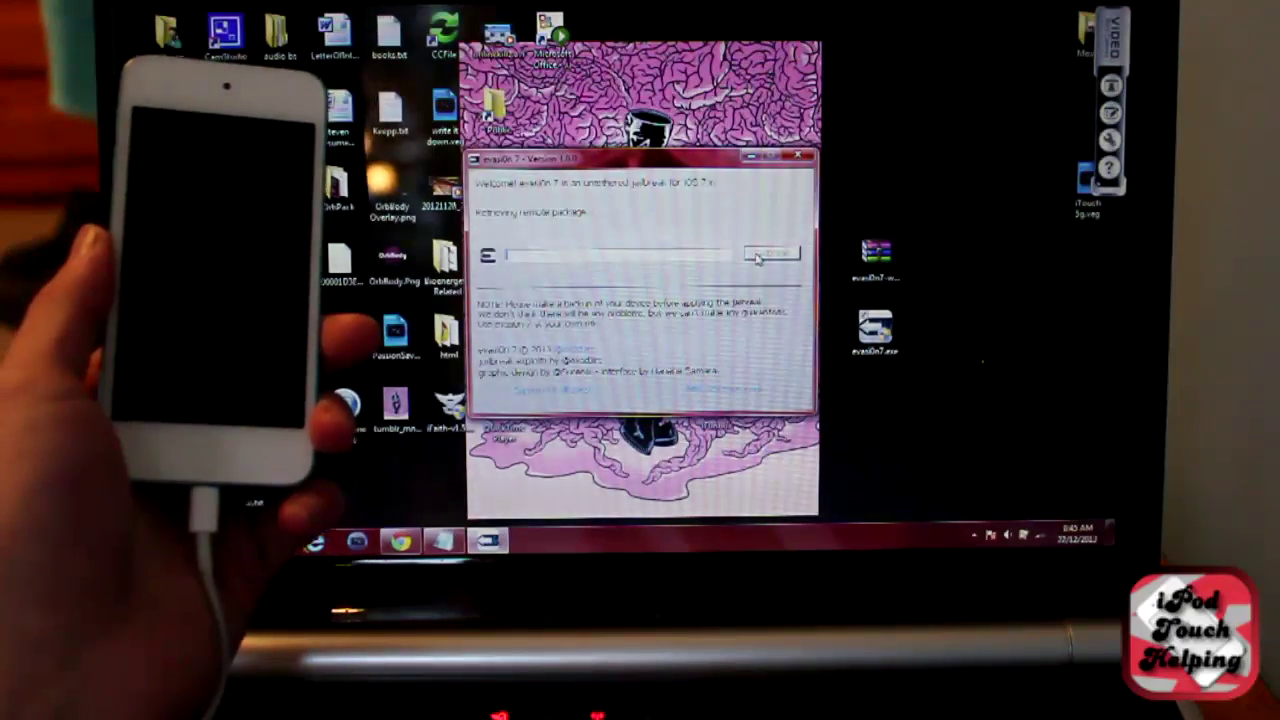